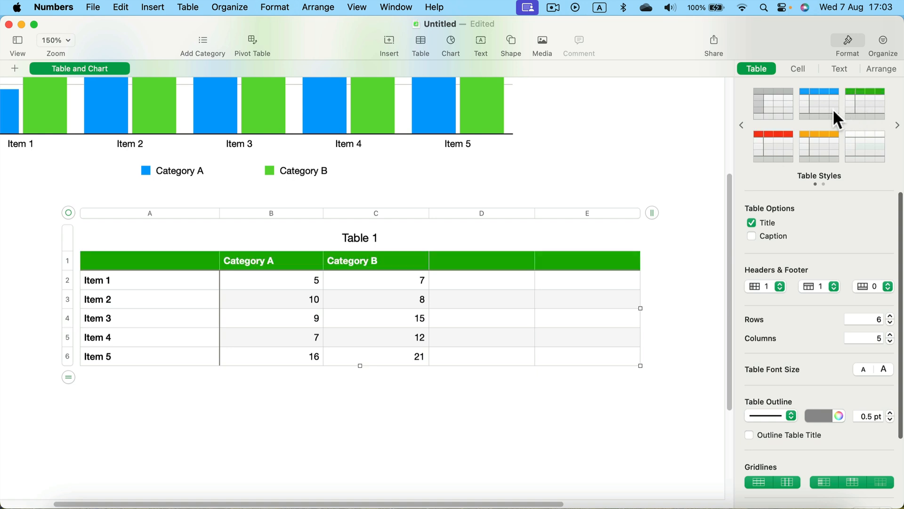
- Select the cell block C3 through D4 in Table 1
{"action": "left_click", "coordinate": [482, 299]}
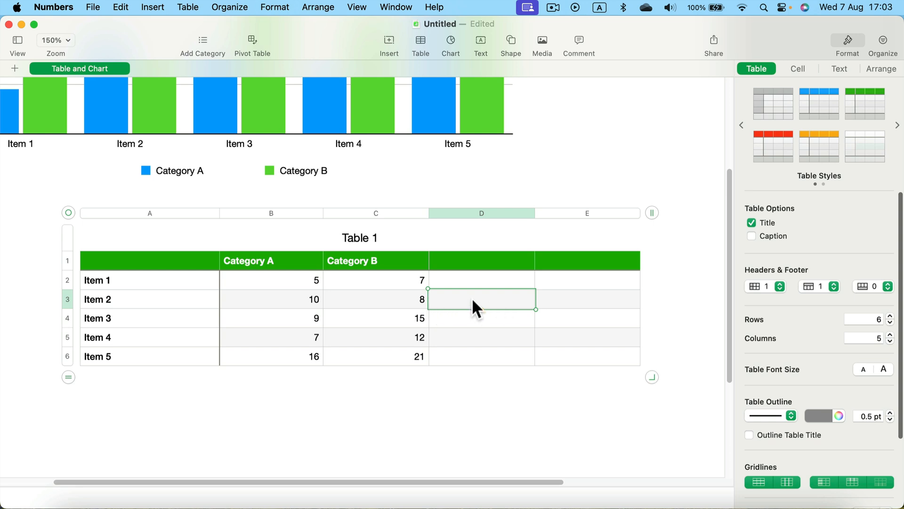
{"action": "left_click", "coordinate": [376, 298]}
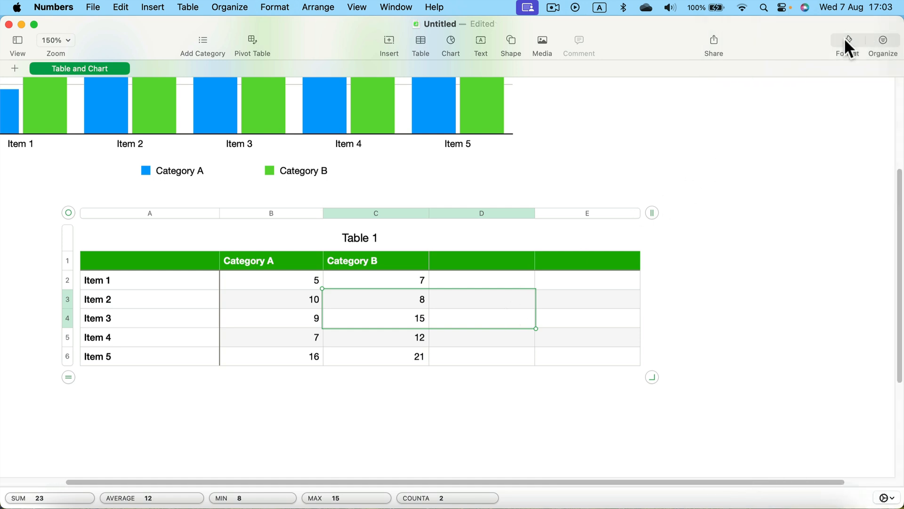
- Fill cells C3:D4 with yellow from the Cell format pane, then select B4:C4
{"action": "left_click", "coordinate": [847, 40]}
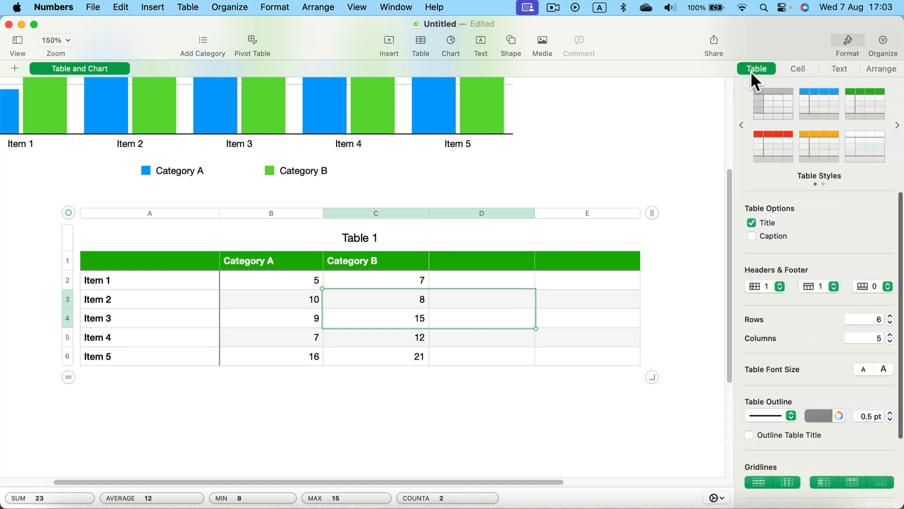
{"action": "left_click", "coordinate": [797, 68]}
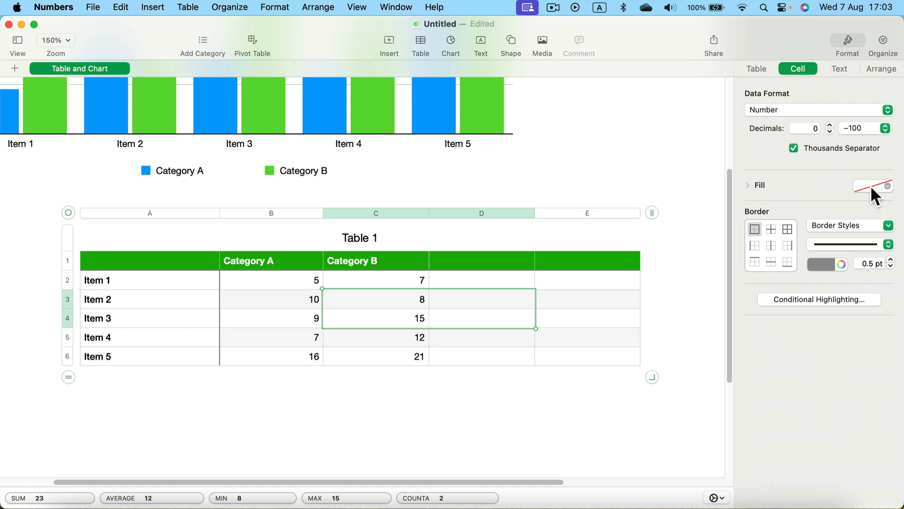
{"action": "left_click", "coordinate": [873, 185]}
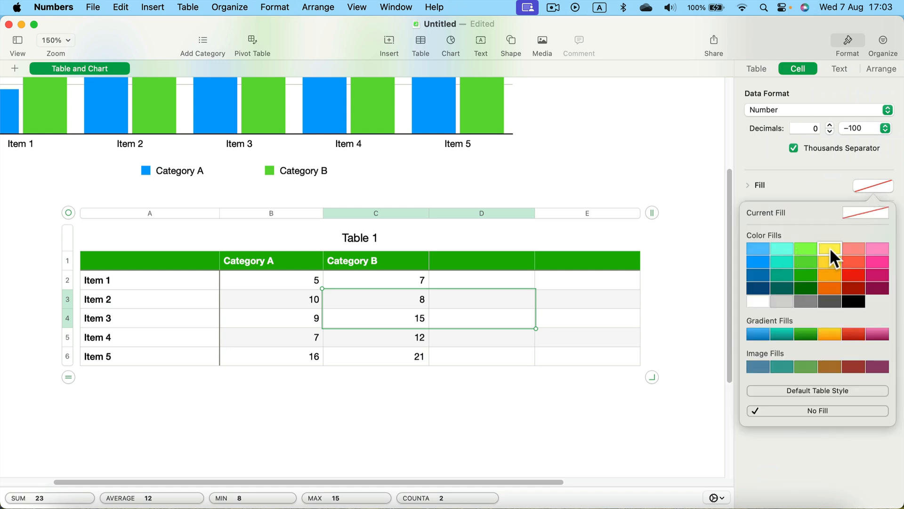
{"action": "left_click", "coordinate": [830, 248]}
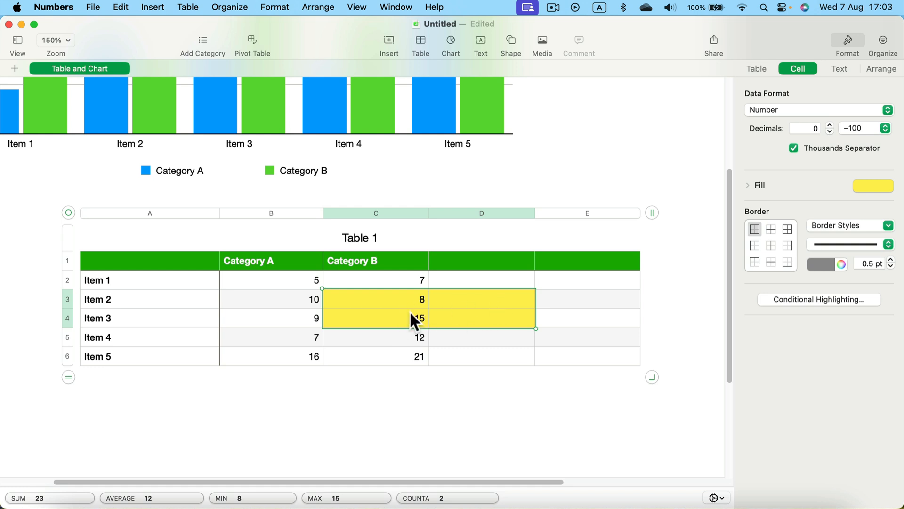
{"action": "left_click", "coordinate": [271, 317]}
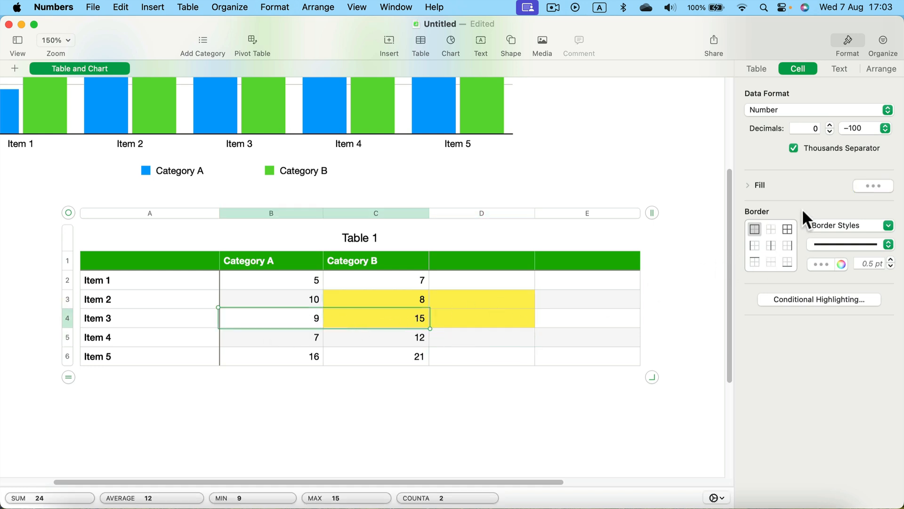
- Apply a cyan fill to cells B4 and C4
{"action": "left_click", "coordinate": [872, 186]}
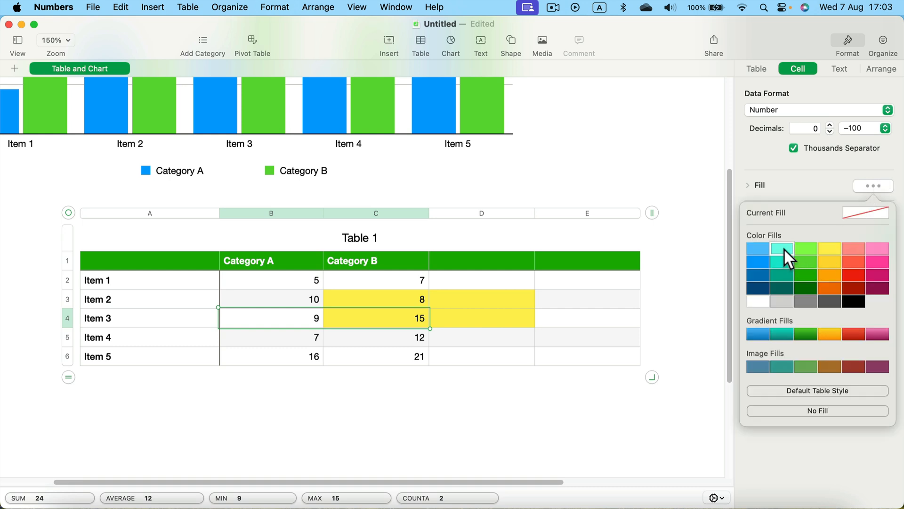
{"action": "left_click", "coordinate": [782, 248]}
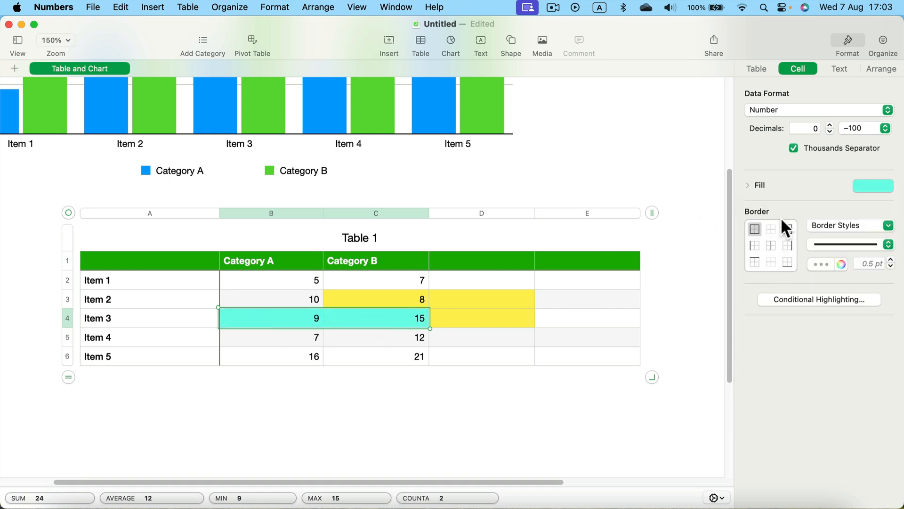
{"action": "mouse_move", "coordinate": [783, 224]}
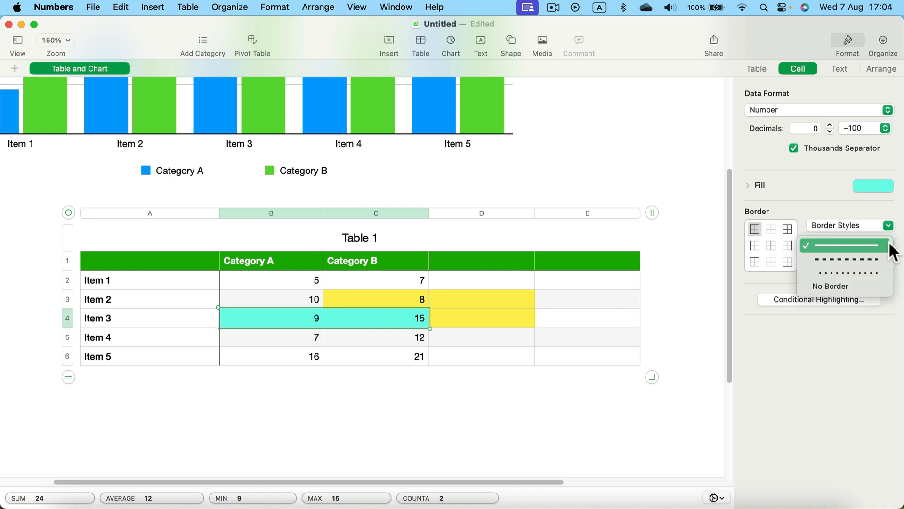
- Give cells B4:C4 a solid 2 pt red border
{"action": "left_click", "coordinate": [844, 245]}
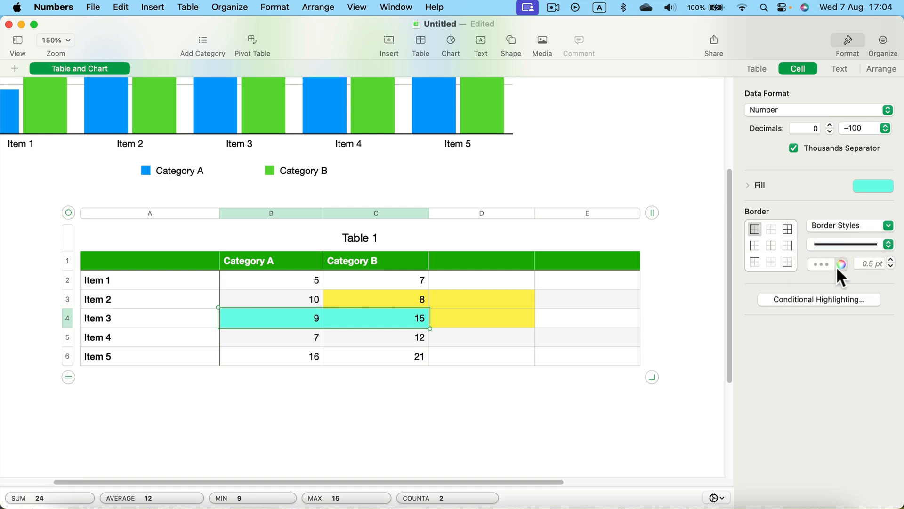
{"action": "left_click", "coordinate": [891, 260]}
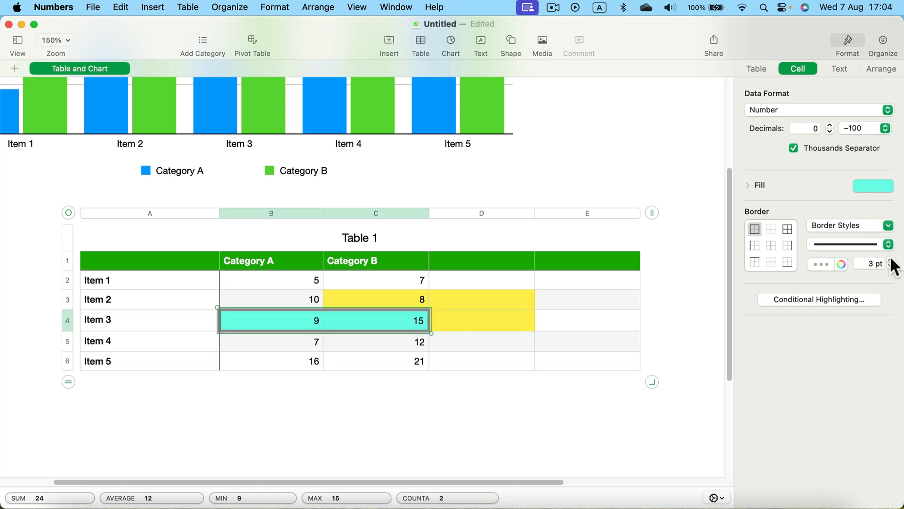
{"action": "left_click", "coordinate": [892, 267]}
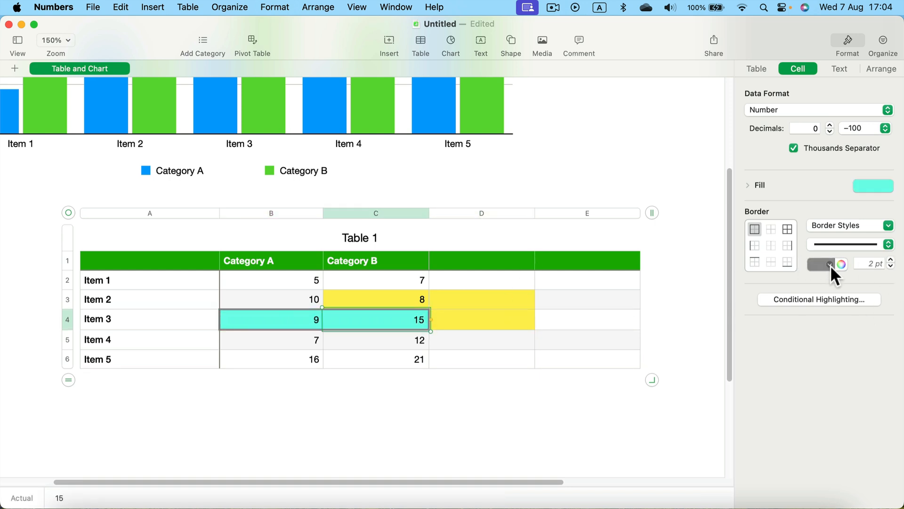
{"action": "left_click", "coordinate": [822, 264]}
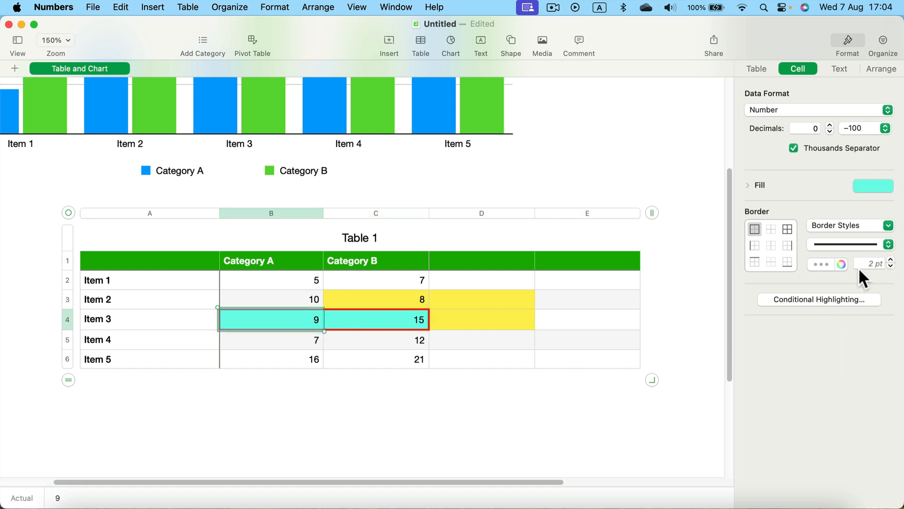
{"action": "left_click", "coordinate": [839, 263]}
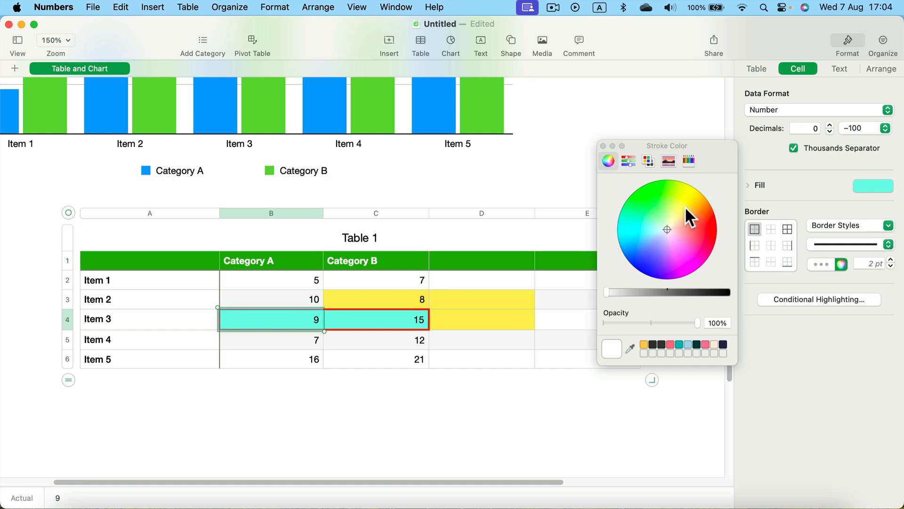
{"action": "left_click", "coordinate": [842, 263]}
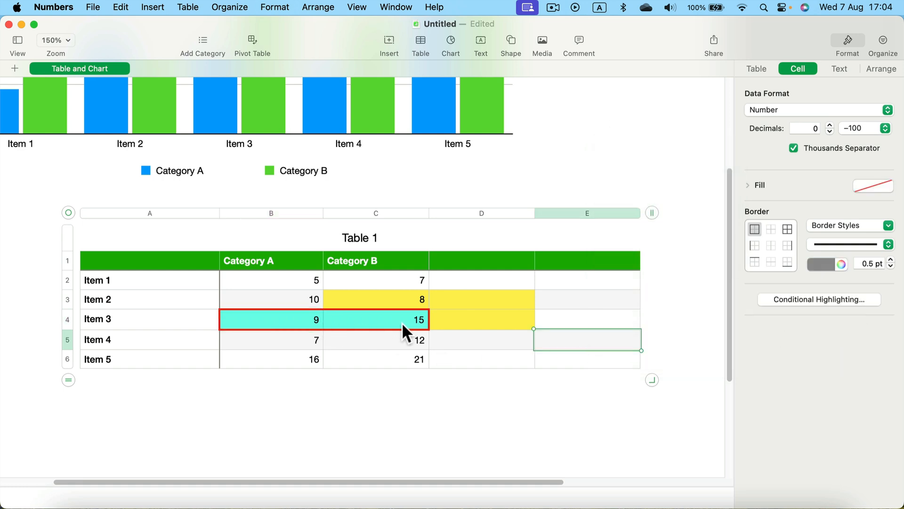
{"action": "mouse_move", "coordinate": [406, 239]}
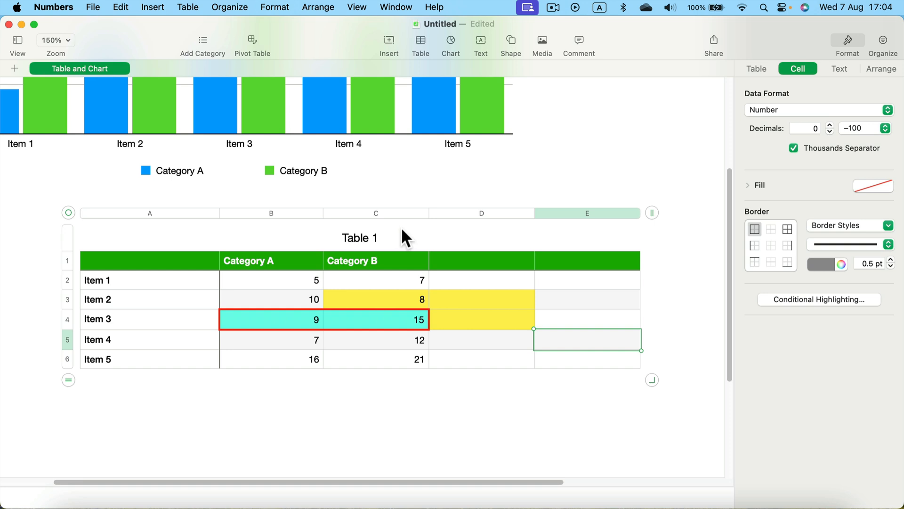
{"action": "mouse_move", "coordinate": [423, 316]}
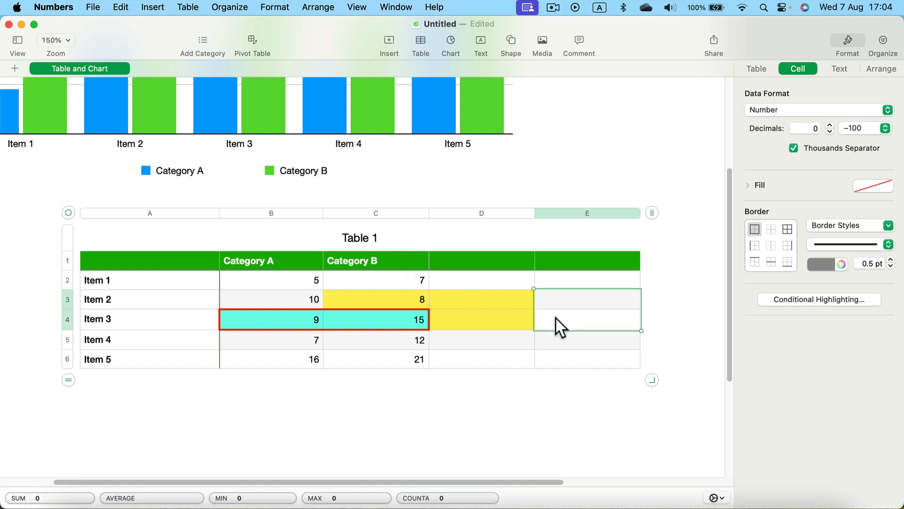
{"action": "left_click", "coordinate": [481, 298]}
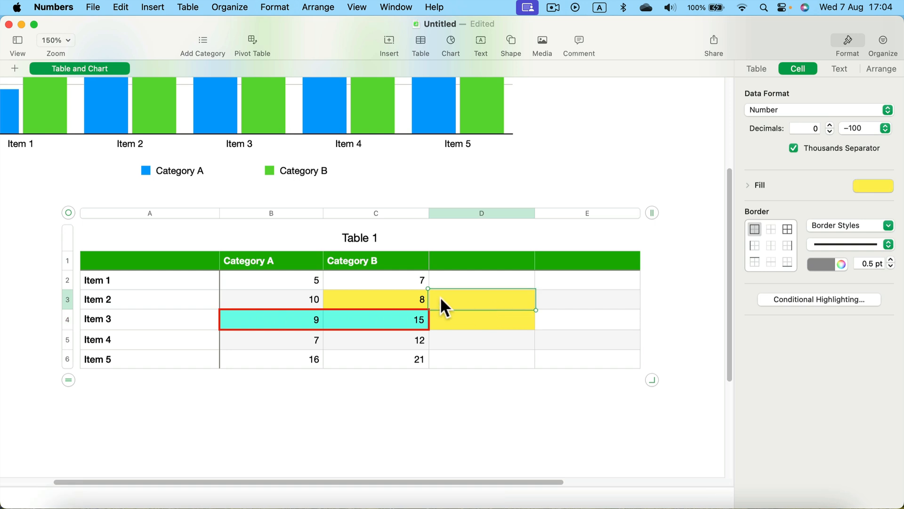
{"action": "left_click", "coordinate": [756, 69]}
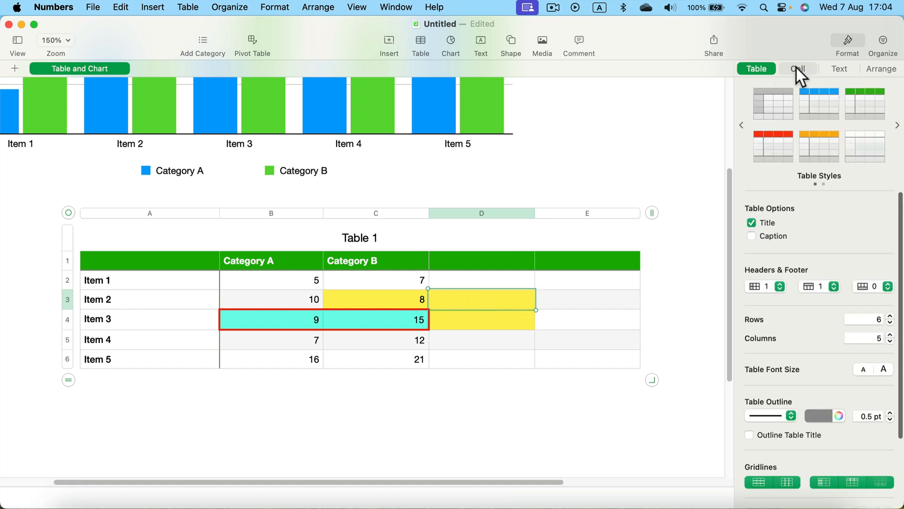
{"action": "left_click", "coordinate": [797, 69]}
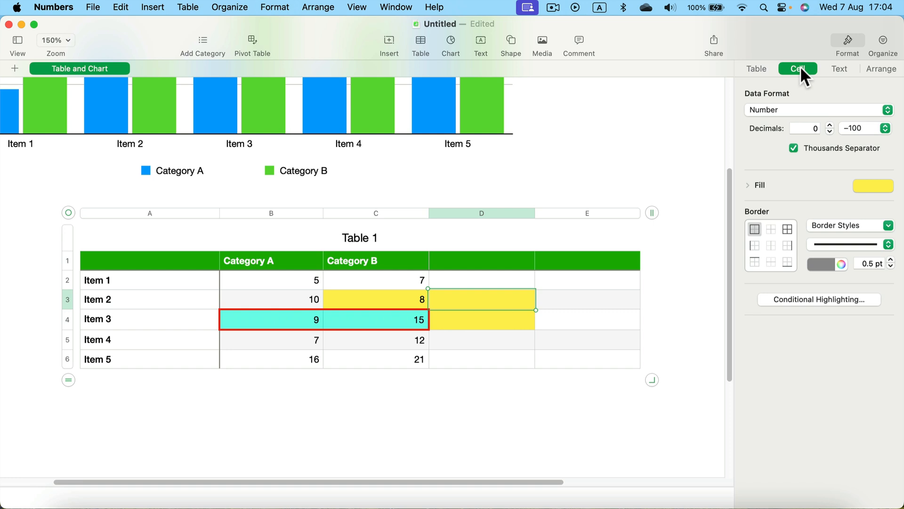